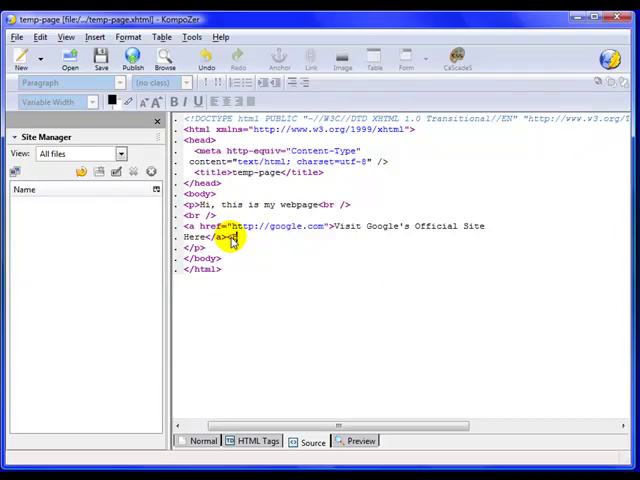
Add a <BR> and an <img> tag sourcing how-to-train-a-dog.jpg below the Google link.
{"action": "type", "text": "<BR>"}
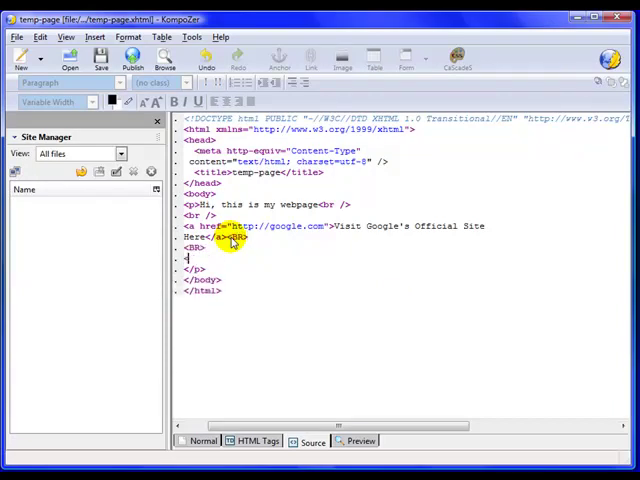
{"action": "type", "text": "<img"}
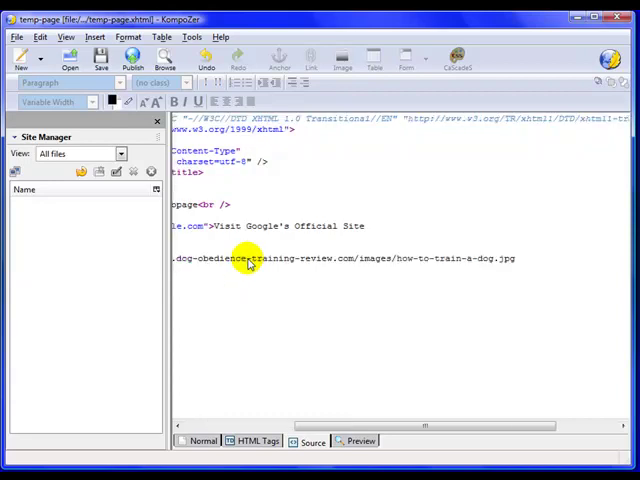
{"action": "mouse_move", "coordinate": [500, 200]}
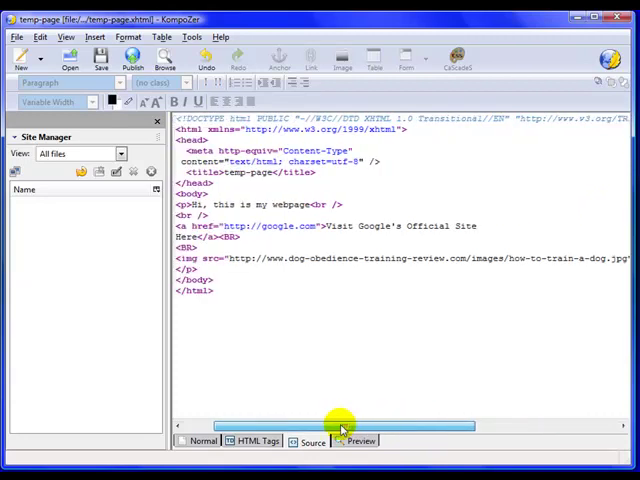
{"action": "left_click_drag", "start_coordinate": [340, 426], "coordinate": [396, 426]}
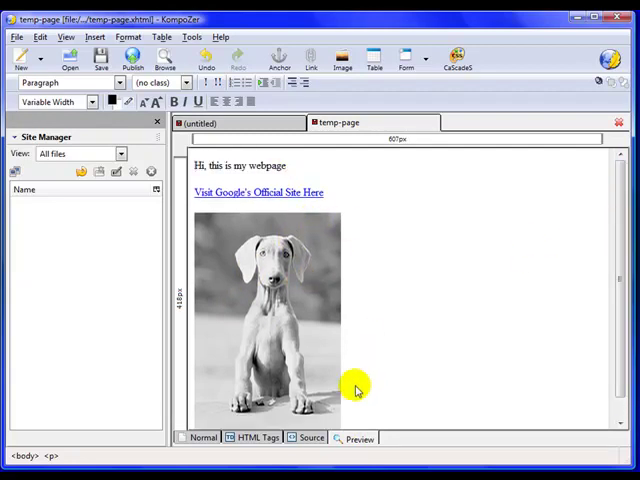
Return from the rendered dog photo to the HTML source for editing.
{"action": "left_click", "coordinate": [310, 438]}
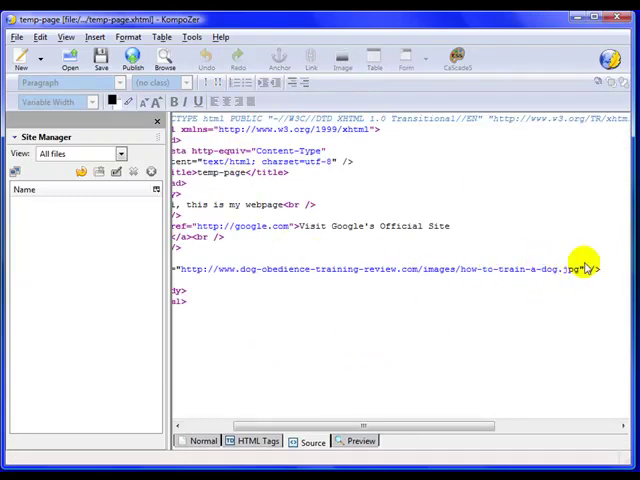
{"action": "mouse_move", "coordinate": [600, 276]}
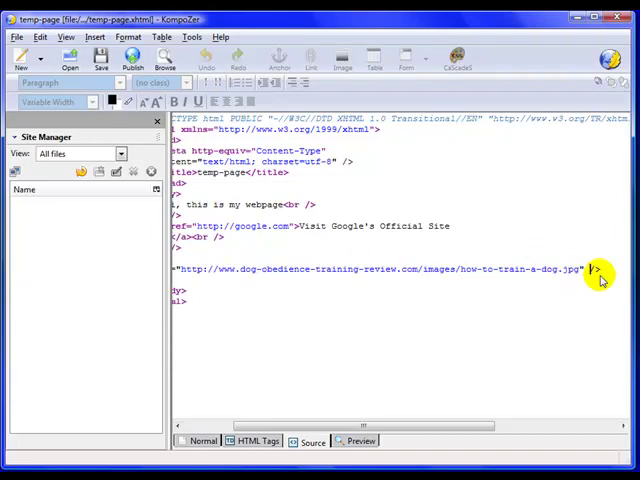
Give the image alt="dog obedience training" and confirm the photo still renders.
{"action": "type", "text": "alt=\""}
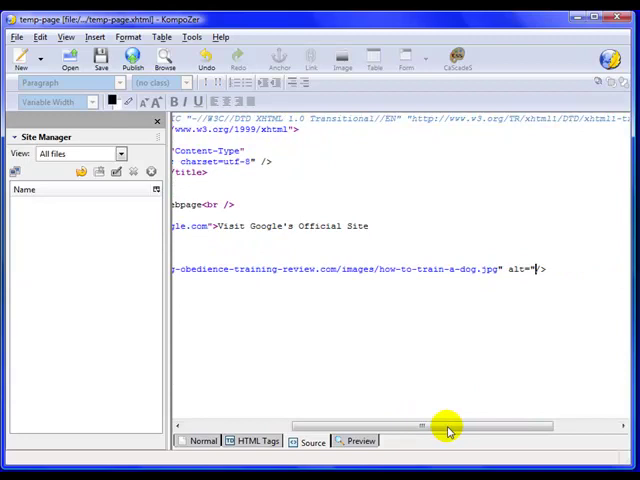
{"action": "type", "text": "dog obedience training"}
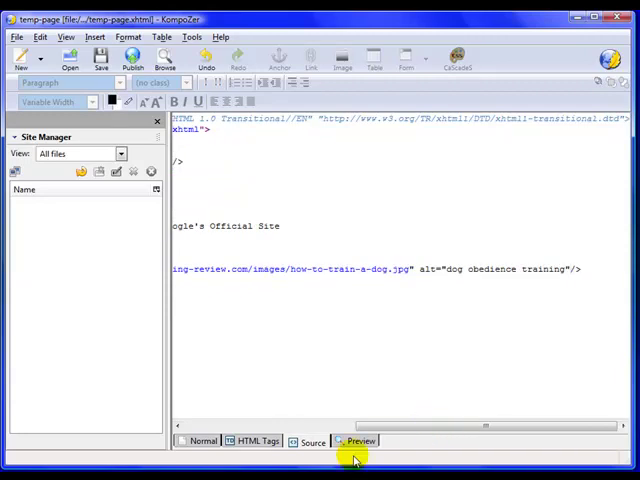
{"action": "left_click", "coordinate": [356, 440]}
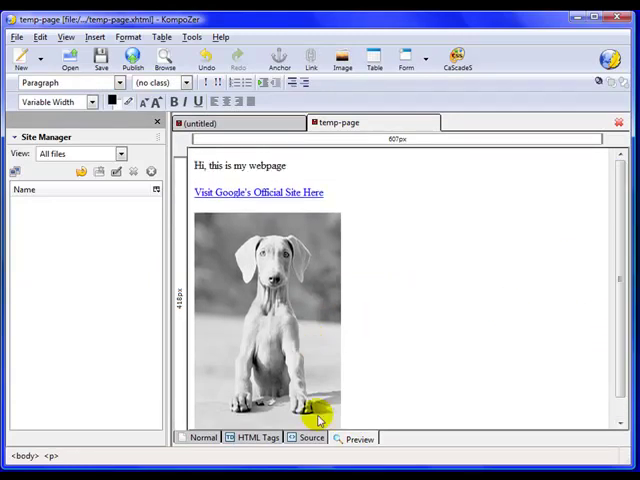
{"action": "left_click", "coordinate": [312, 440]}
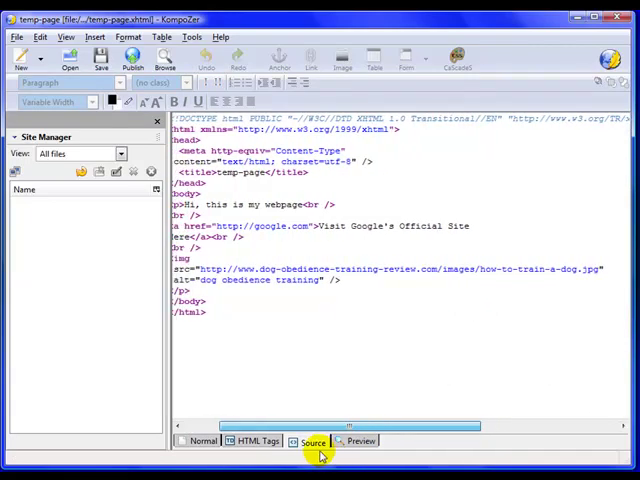
Add height="100" to the image tag and check the smaller rendered photo.
{"action": "left_click", "coordinate": [312, 440]}
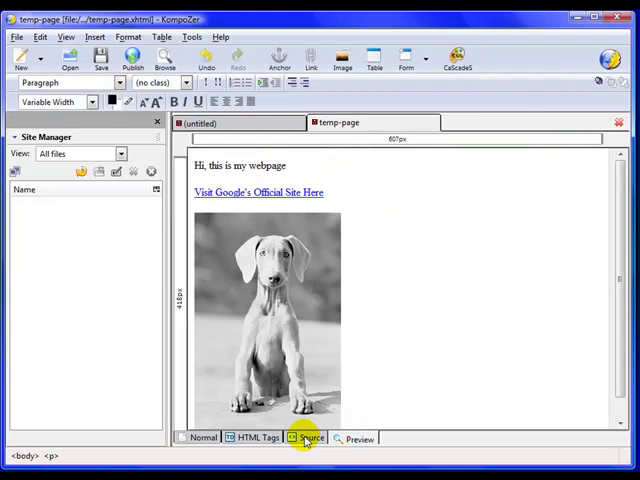
{"action": "left_click", "coordinate": [310, 438]}
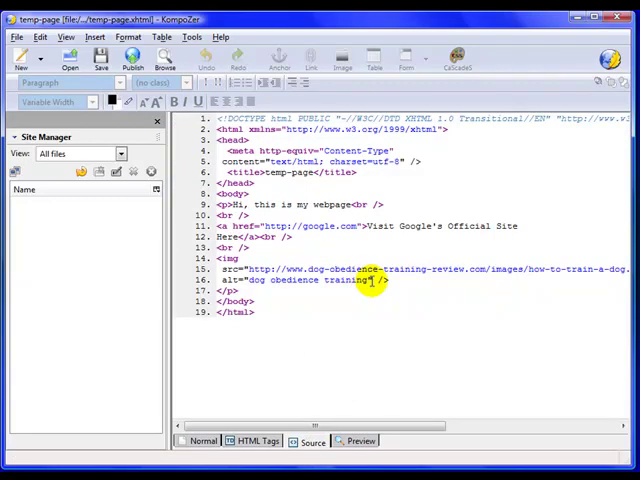
{"action": "type", "text": "height=\"100"}
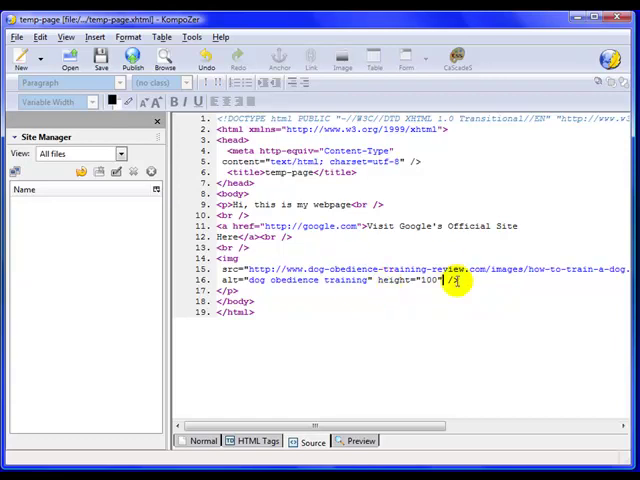
{"action": "mouse_move", "coordinate": [430, 280]}
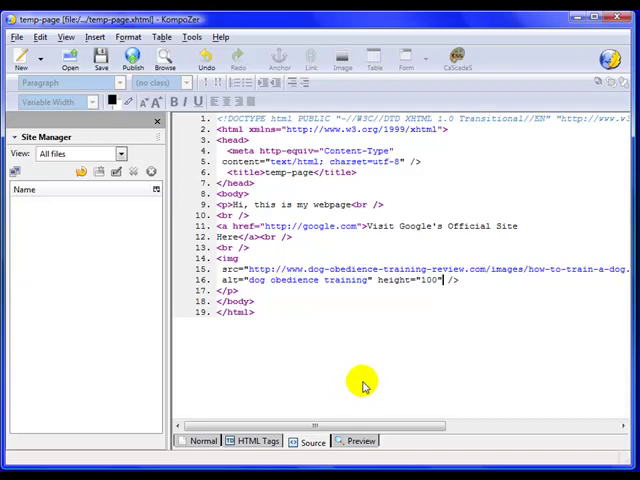
{"action": "left_click", "coordinate": [360, 438]}
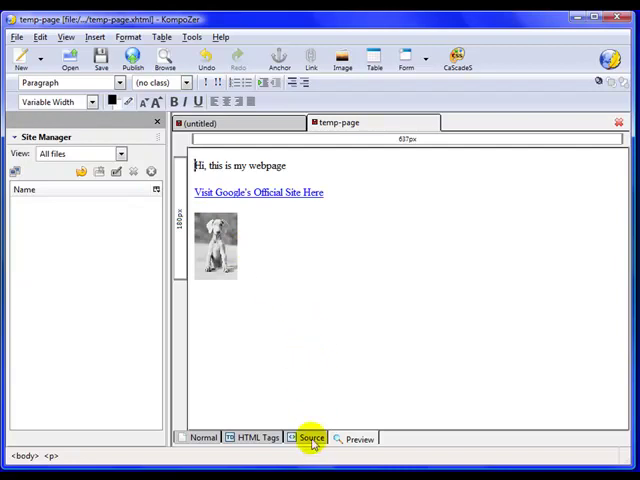
{"action": "left_click", "coordinate": [312, 438]}
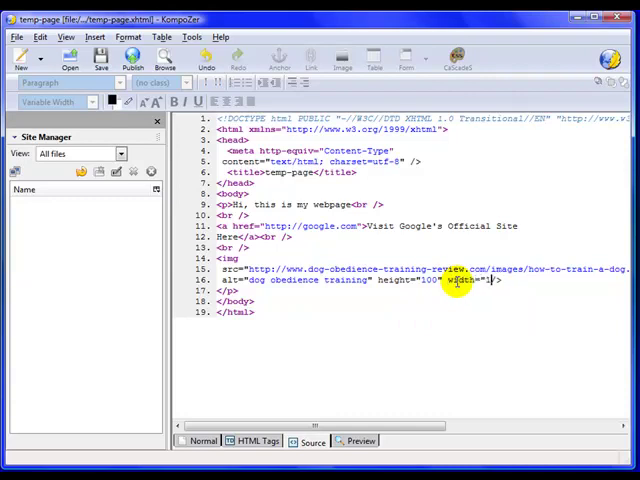
Try width="100" for a squashed image, then delete both size attributes for full size.
{"action": "type", "text": "00"}
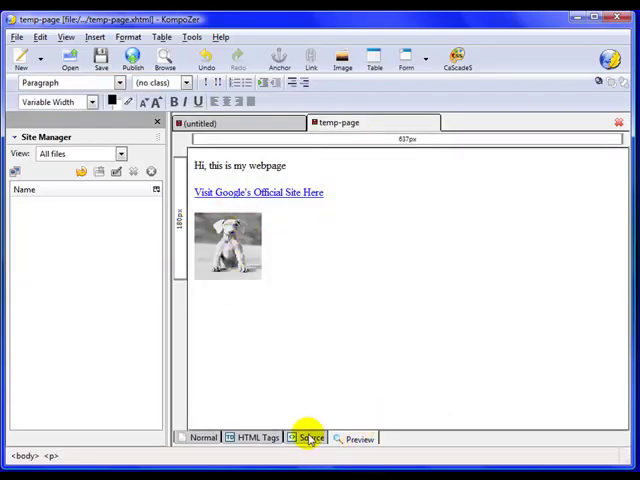
{"action": "left_click", "coordinate": [308, 438]}
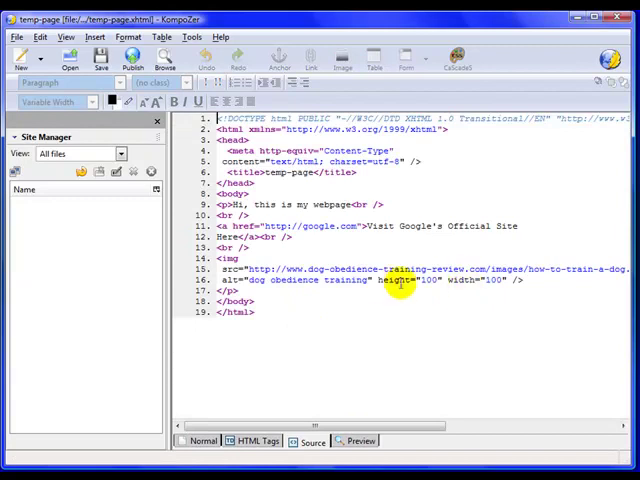
{"action": "left_click_drag", "start_coordinate": [378, 280], "coordinate": [508, 280]}
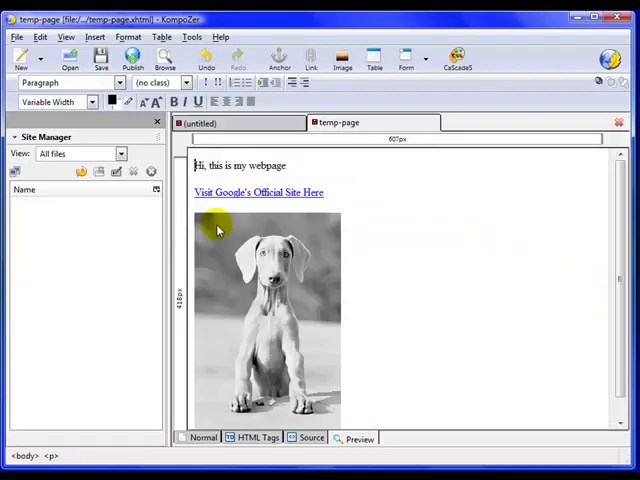
{"action": "left_click", "coordinate": [312, 440]}
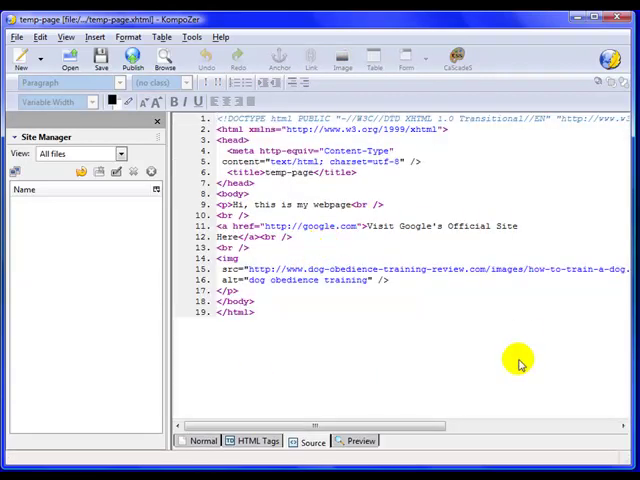